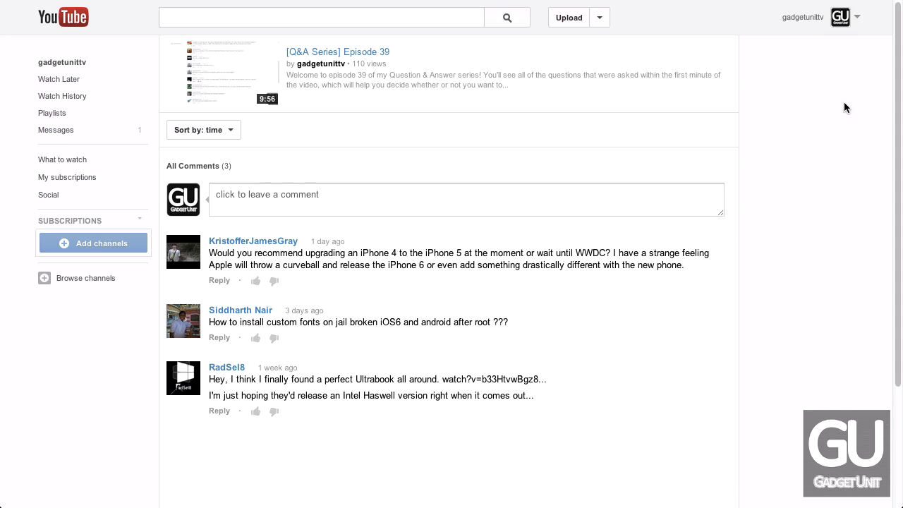
pyautogui.moveTo(413, 419)
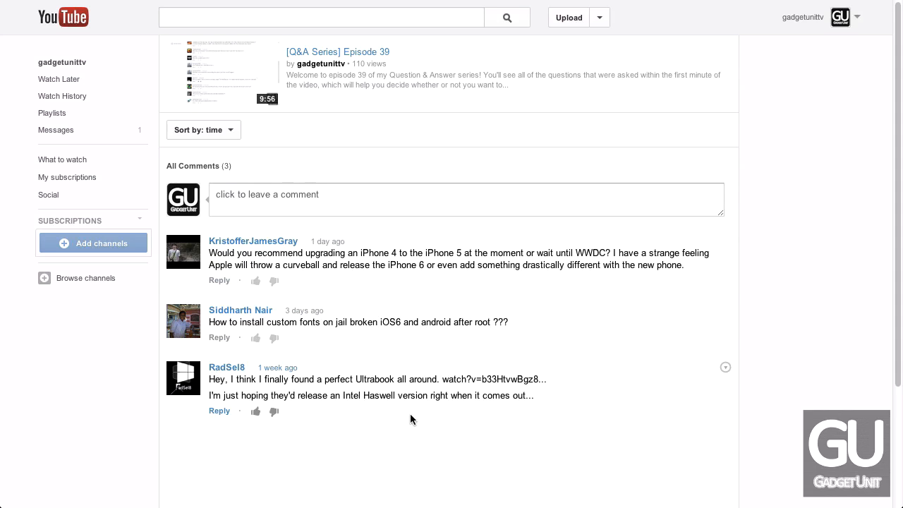
# Search Google for 'Zenbook Prime UX31A' and open the Amazon UX31A-DB51 product page
pyautogui.scroll(-3)
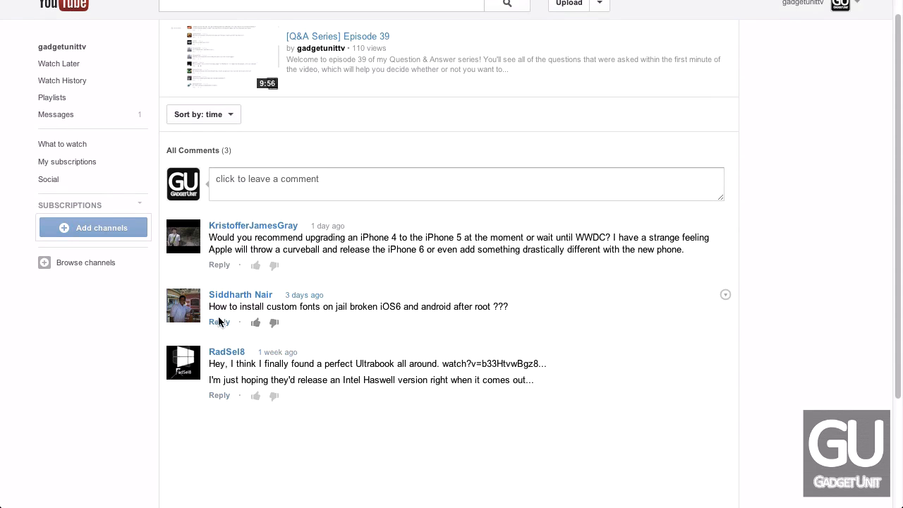
pyautogui.moveTo(223, 365)
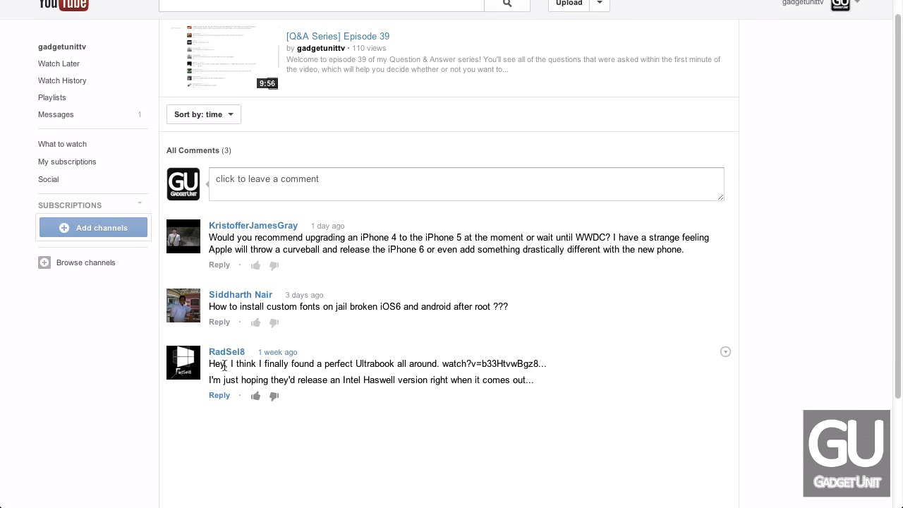
pyautogui.moveTo(383, 364)
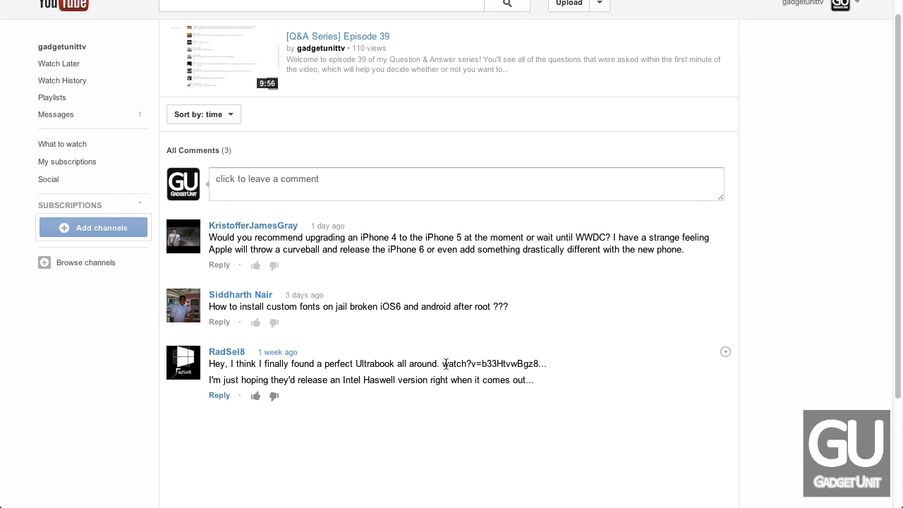
pyautogui.moveTo(493, 387)
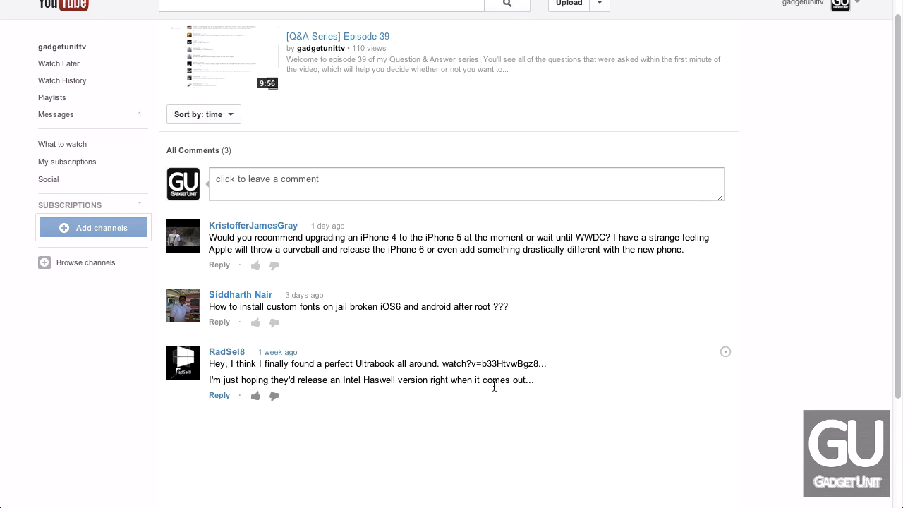
pyautogui.doubleClick(457, 364)
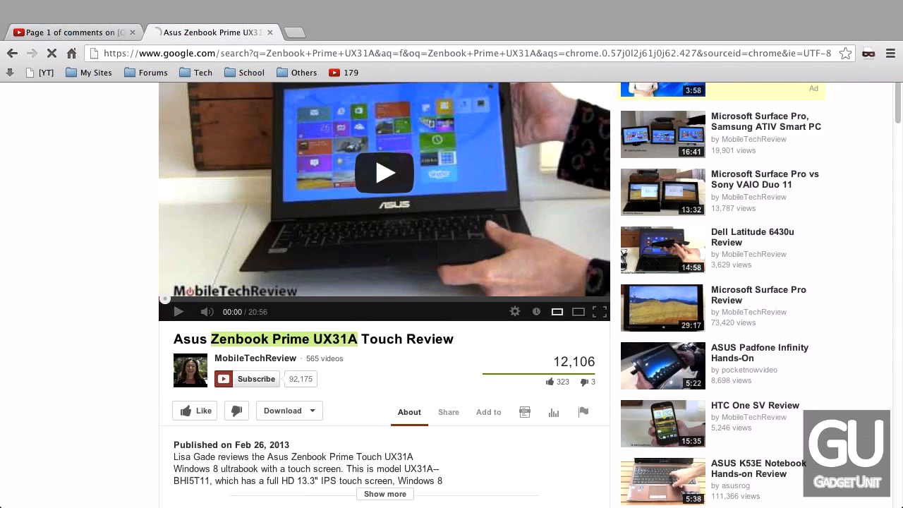
pyautogui.click(211, 32)
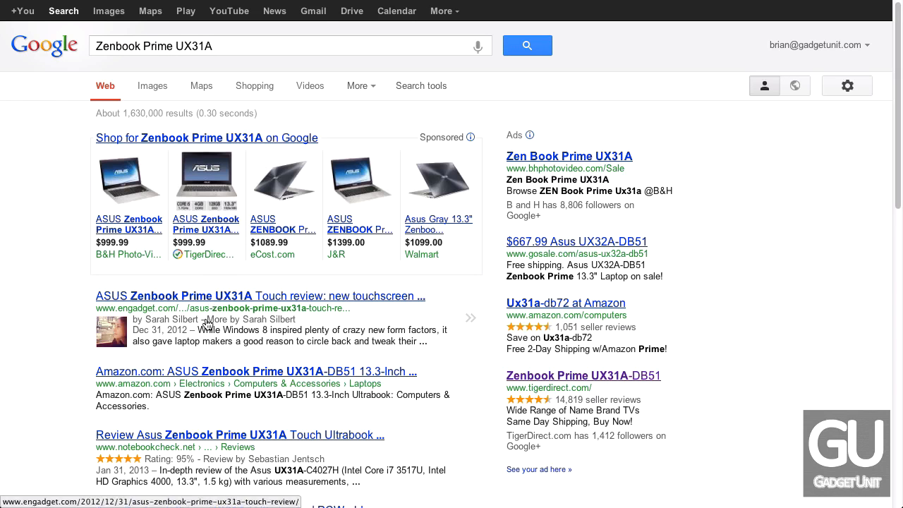
pyautogui.scroll(-3)
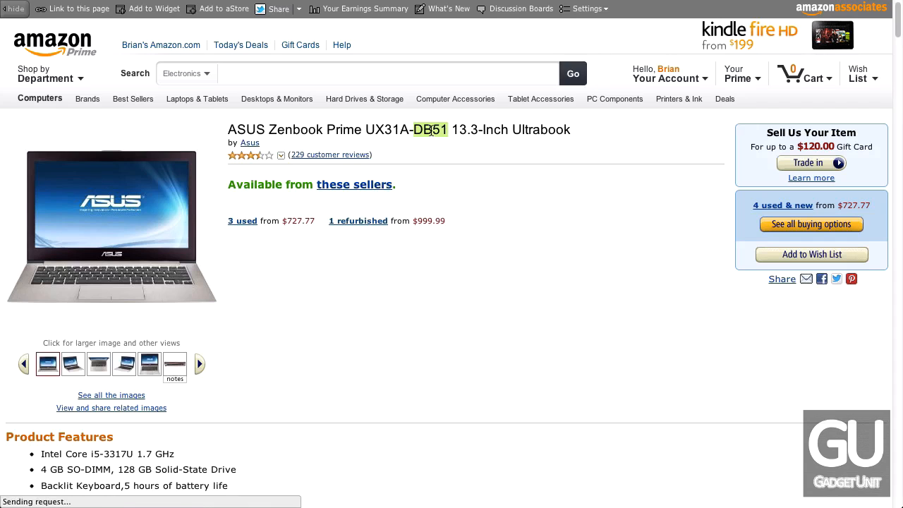
# Review the UX31A-DB51 product features and technical details, then return to the title and pricing
pyautogui.scroll(-3)
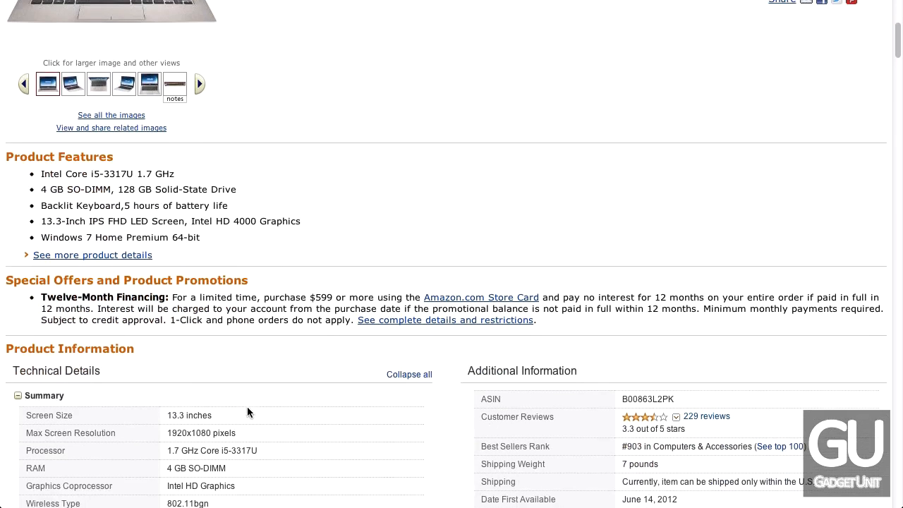
pyautogui.scroll(-3)
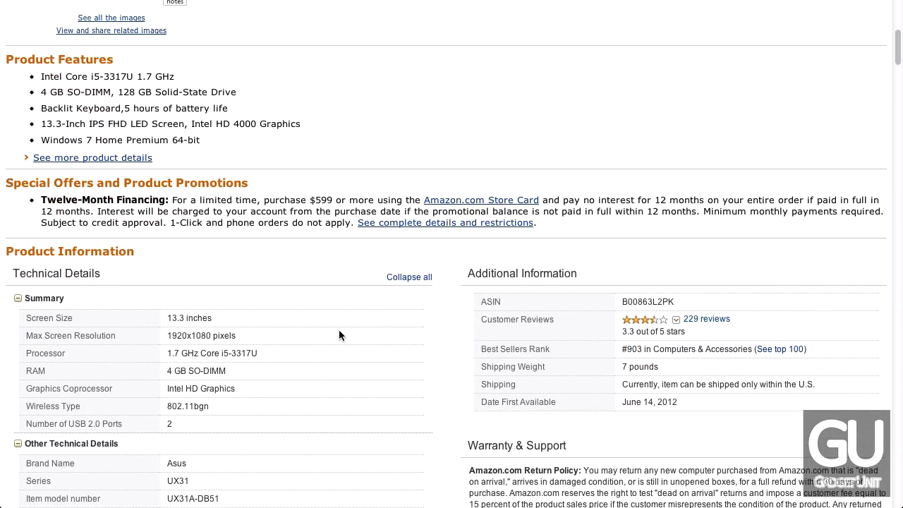
pyautogui.scroll(-3)
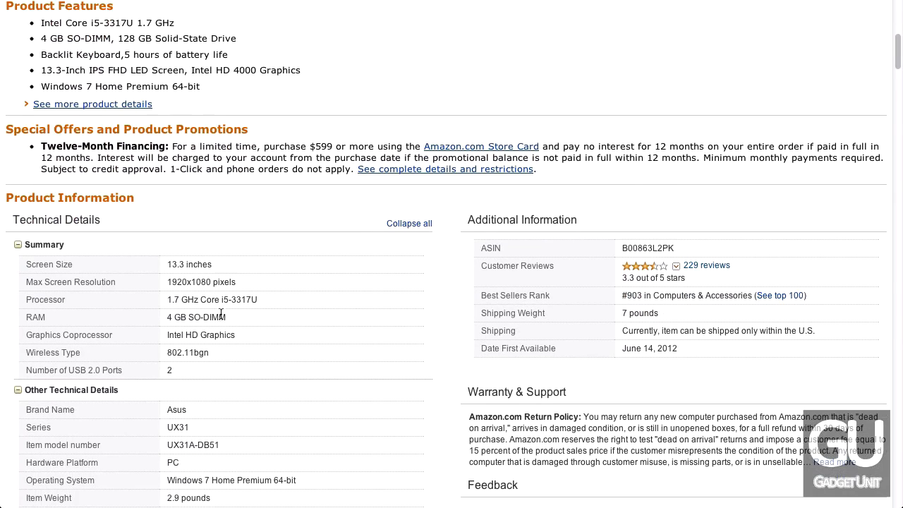
pyautogui.moveTo(240, 296)
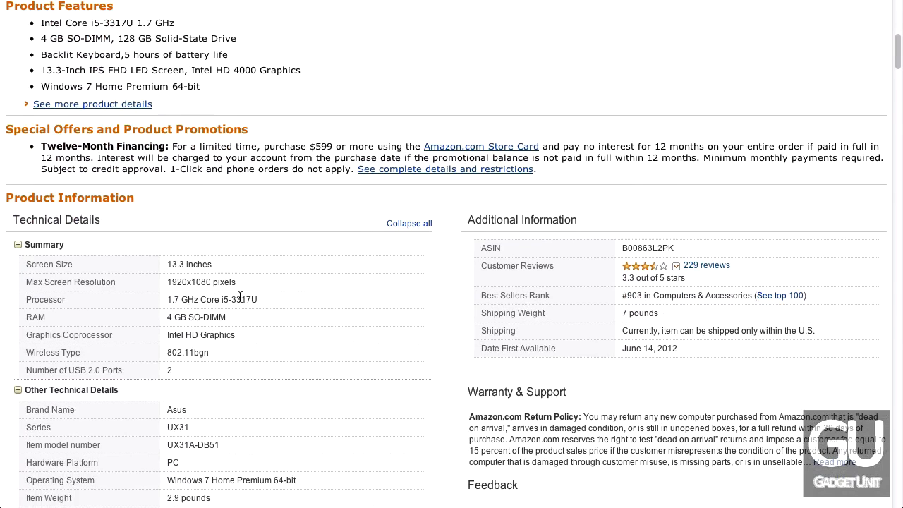
pyautogui.moveTo(218, 296)
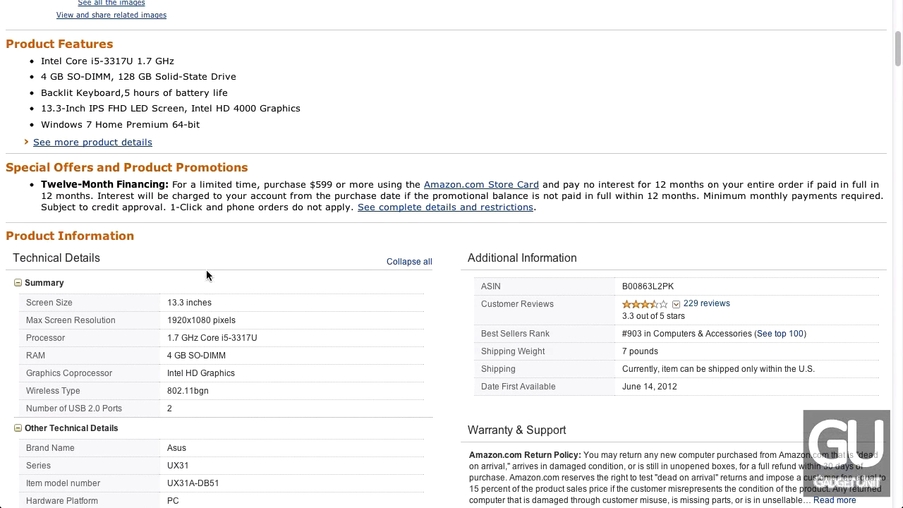
pyautogui.scroll(3)
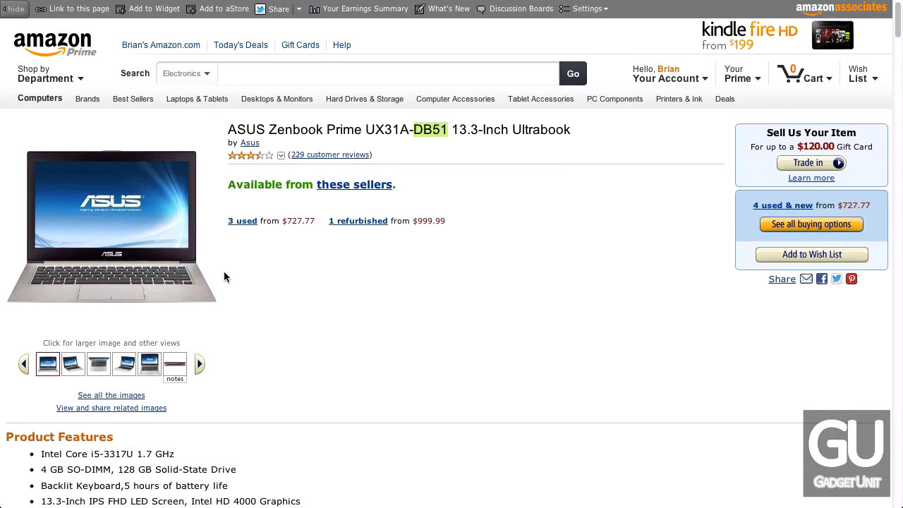
# Show more Zenbook product photos, including the side profile, while scrolling the listing
pyautogui.scroll(-3)
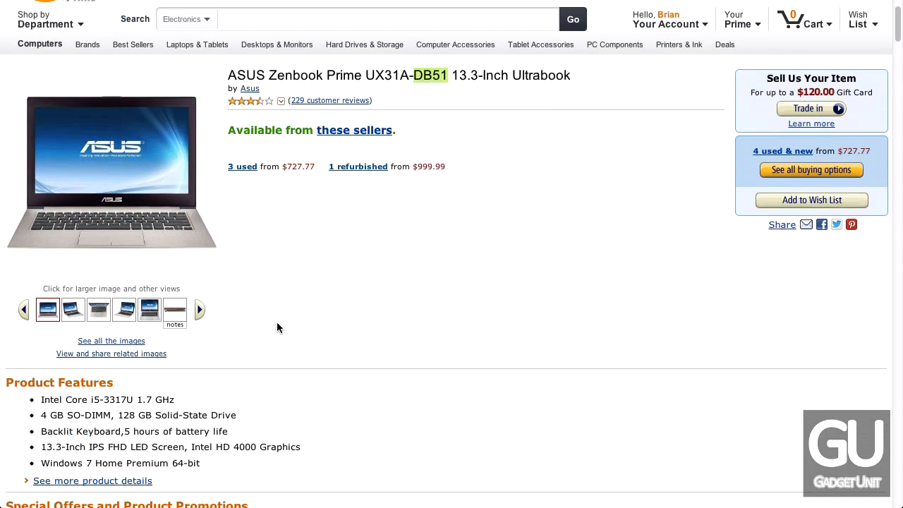
pyautogui.click(199, 309)
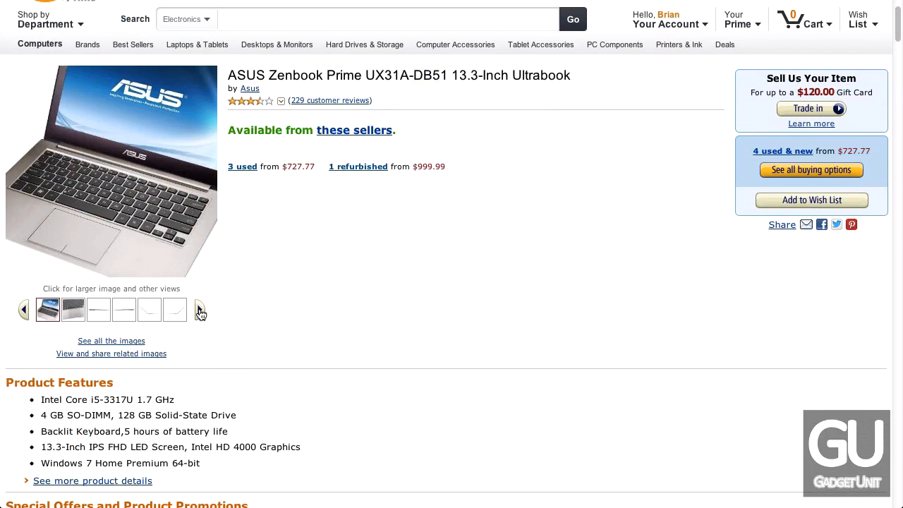
pyautogui.click(200, 309)
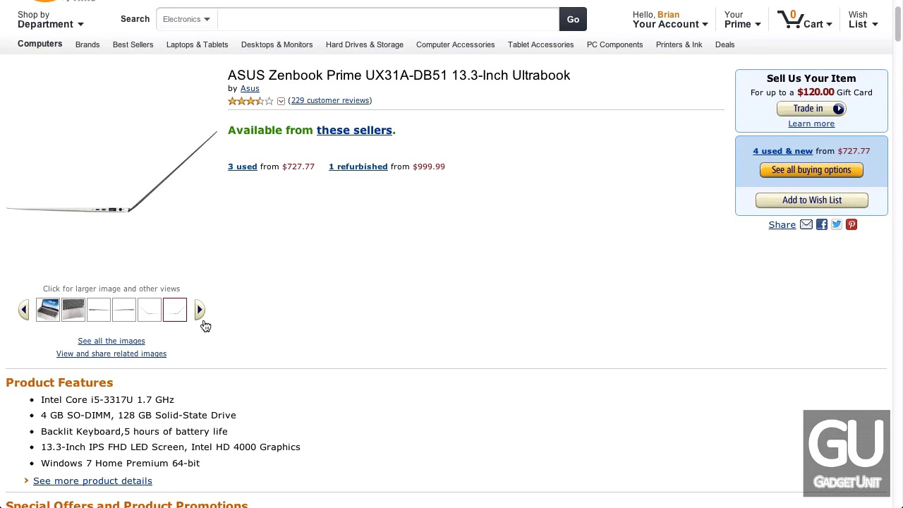
pyautogui.scroll(-3)
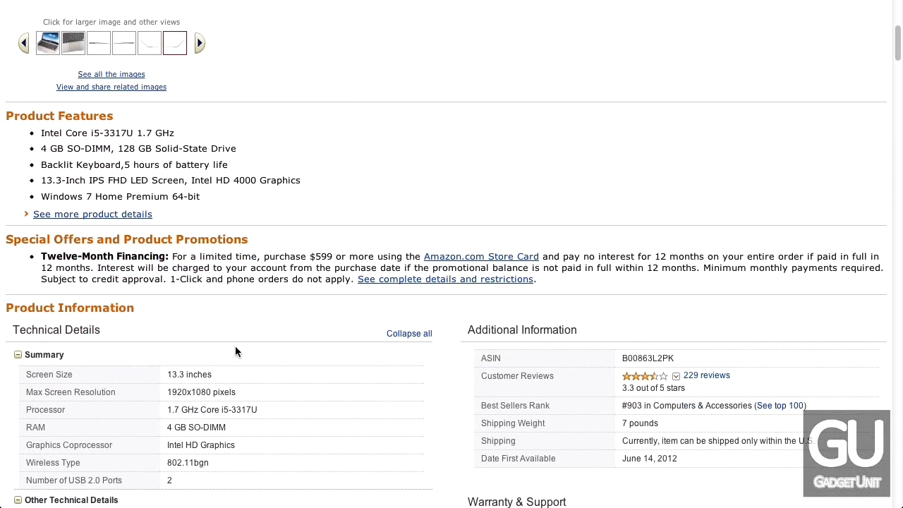
pyautogui.scroll(-3)
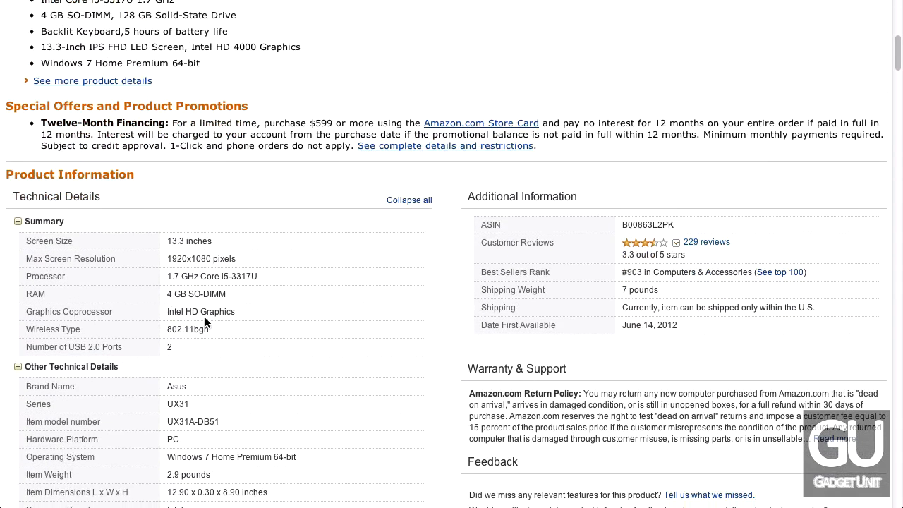
pyautogui.moveTo(213, 312)
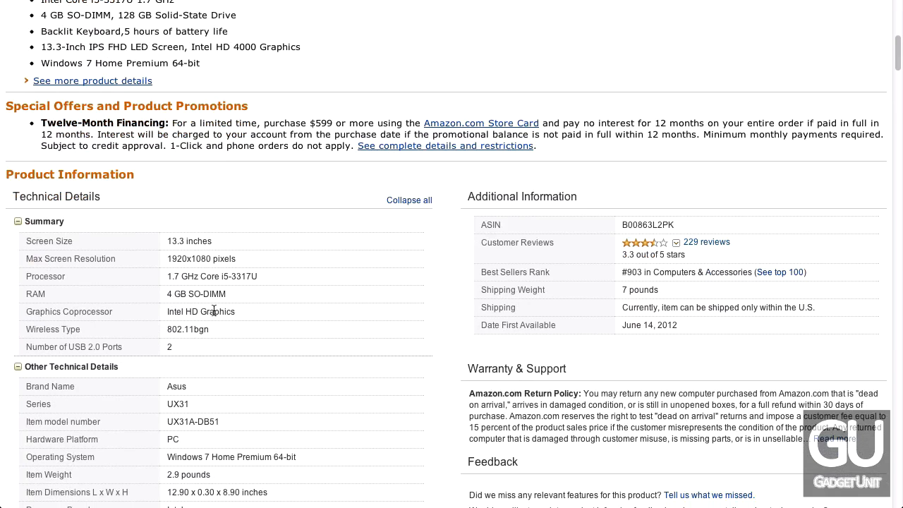
pyautogui.scroll(-3)
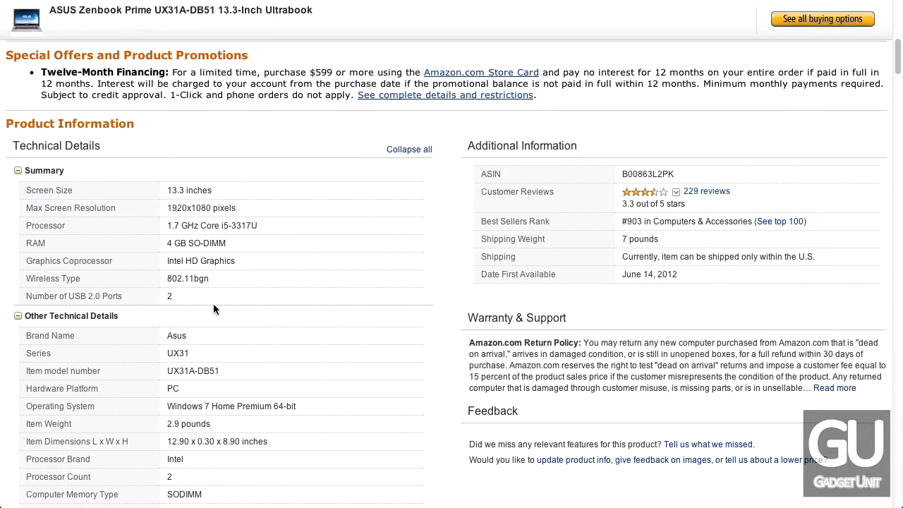
pyautogui.moveTo(452, 270)
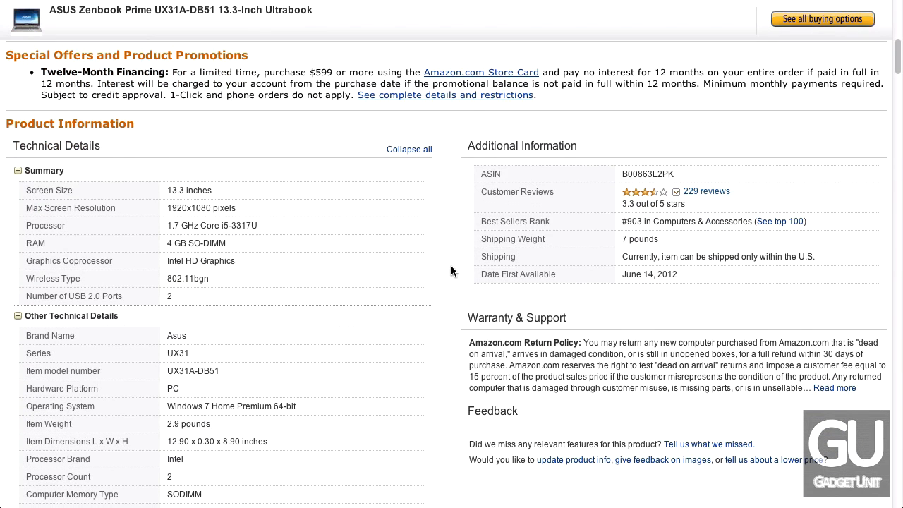
pyautogui.scroll(-3)
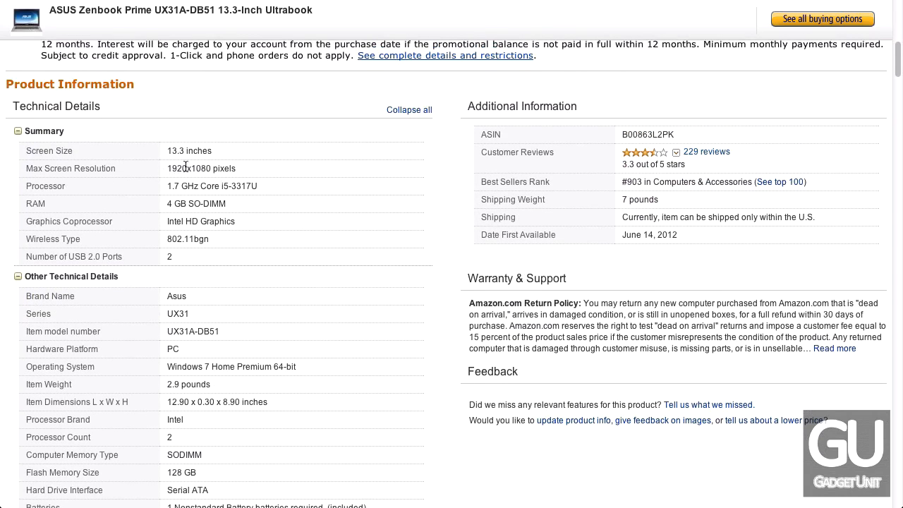
pyautogui.moveTo(176, 163)
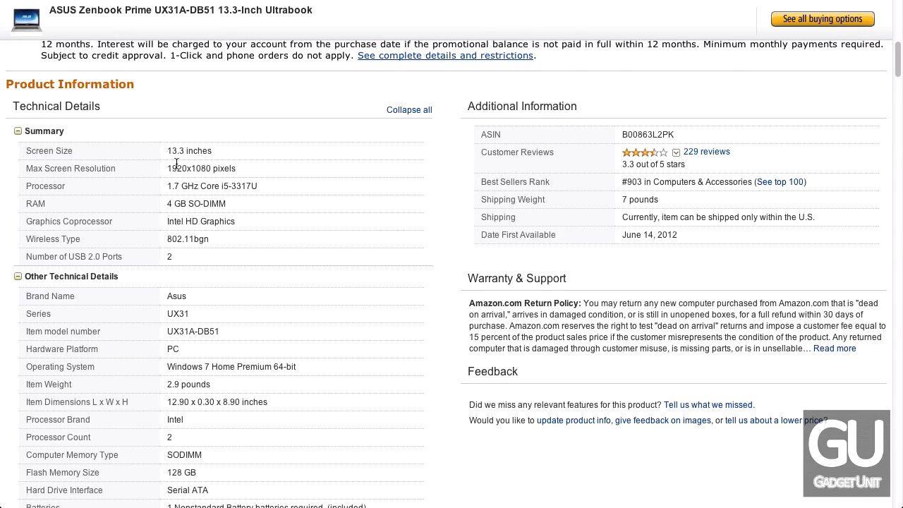
pyautogui.moveTo(449, 249)
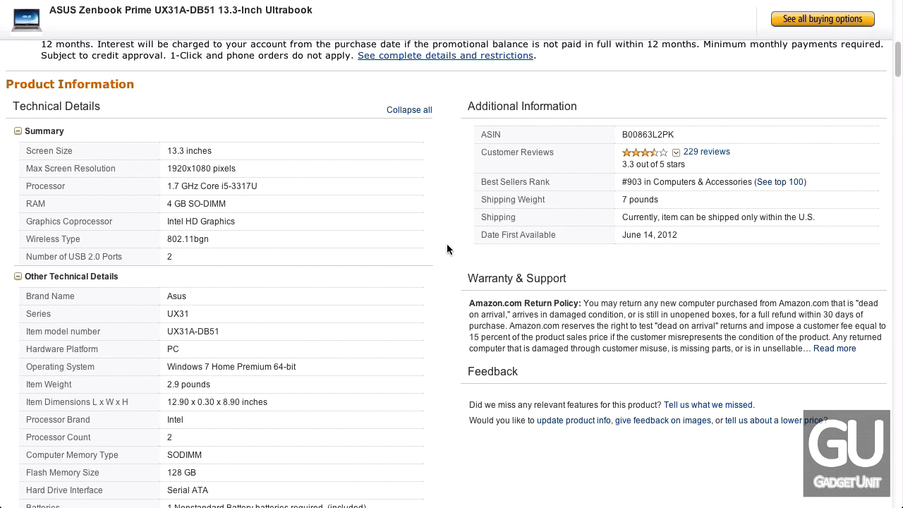
pyautogui.scroll(-3)
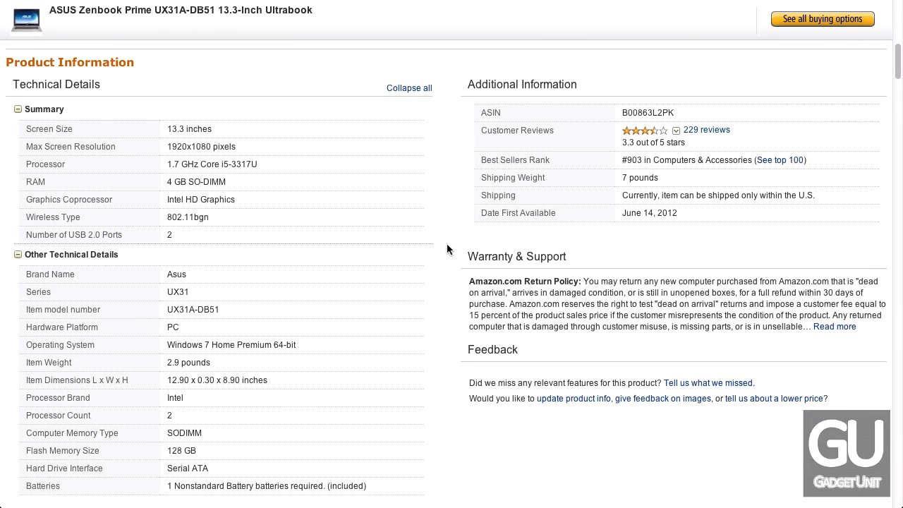
pyautogui.scroll(3)
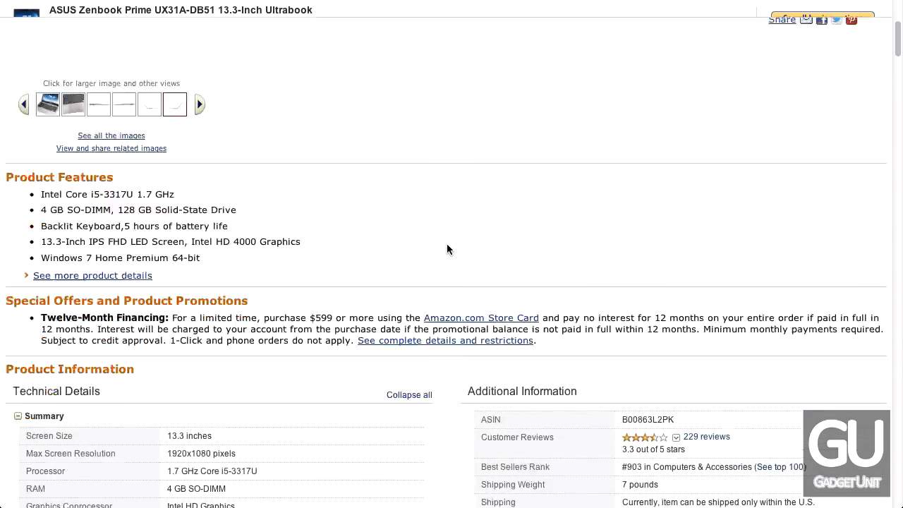
pyautogui.scroll(-3)
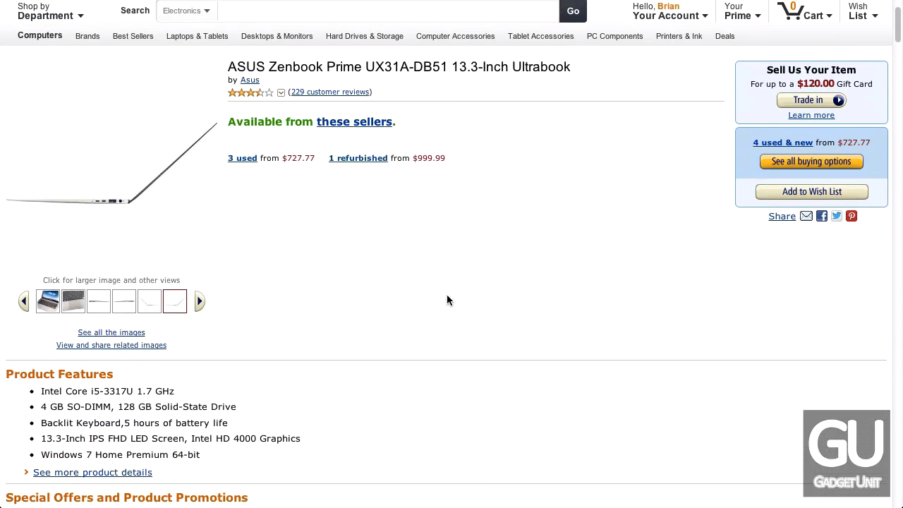
pyautogui.moveTo(312, 253)
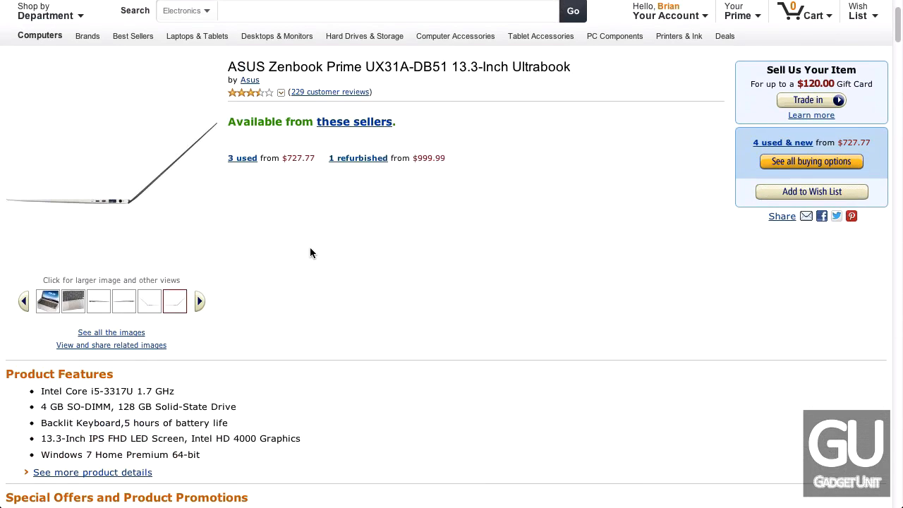
# View keyboard, angled, side and front photos, then open all buying offers
pyautogui.click(73, 301)
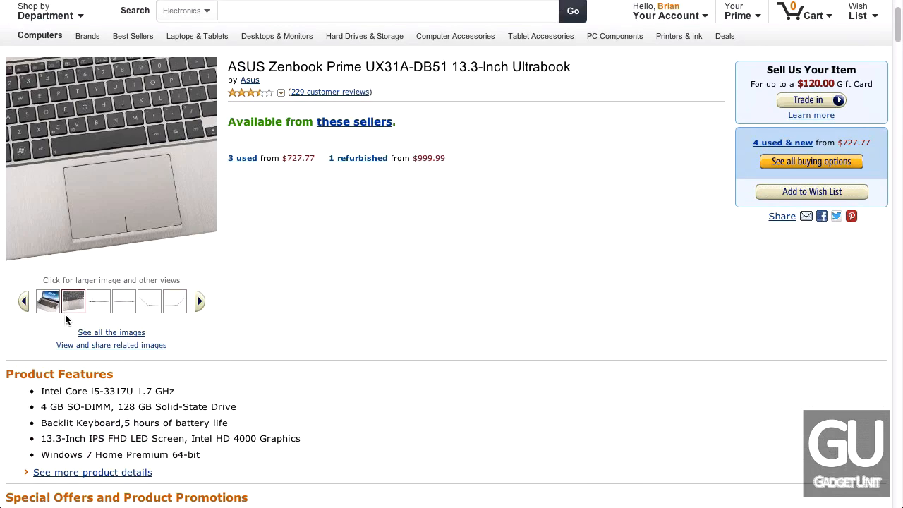
pyautogui.click(174, 302)
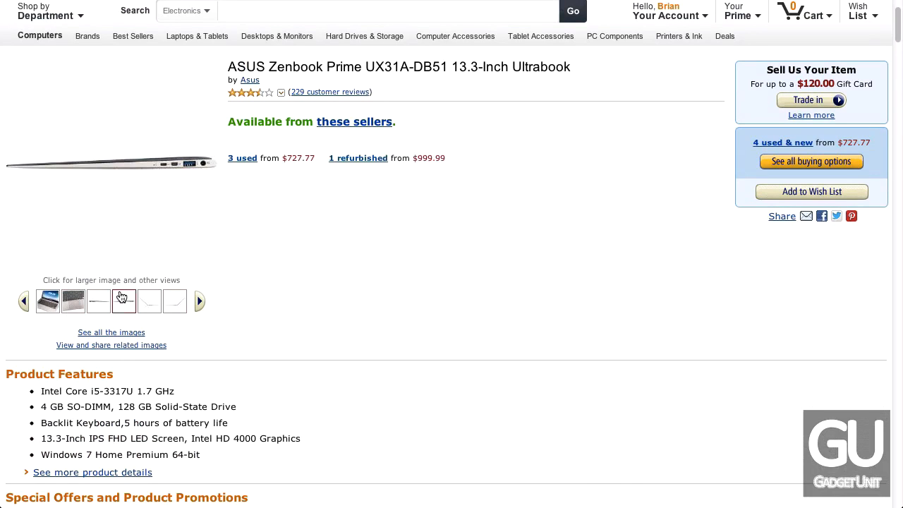
pyautogui.click(124, 301)
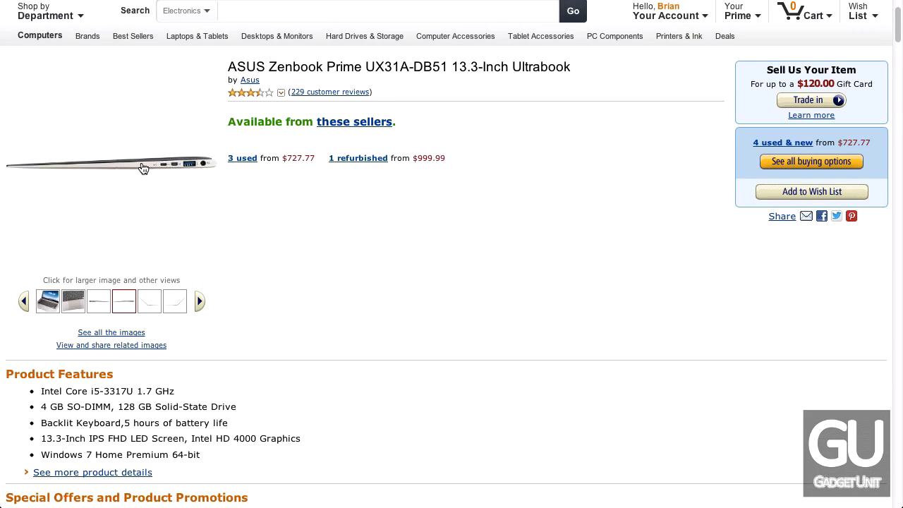
pyautogui.moveTo(180, 186)
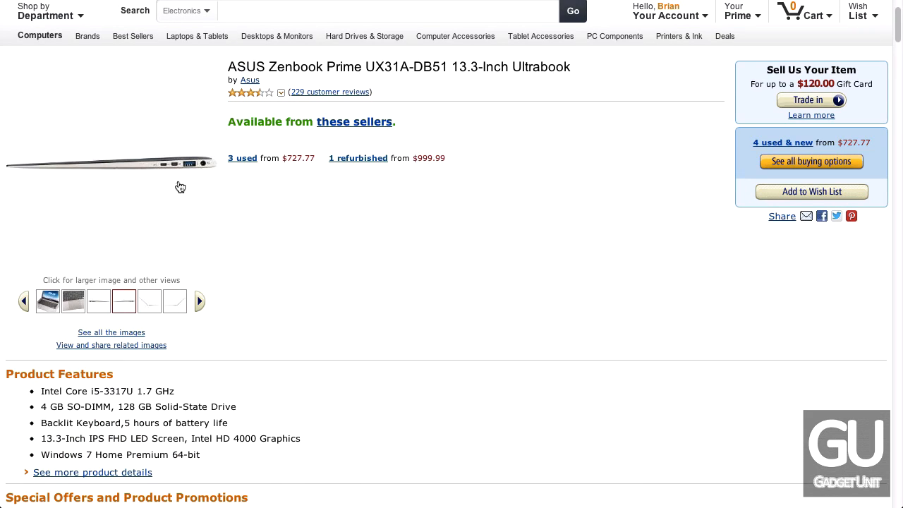
pyautogui.moveTo(182, 157)
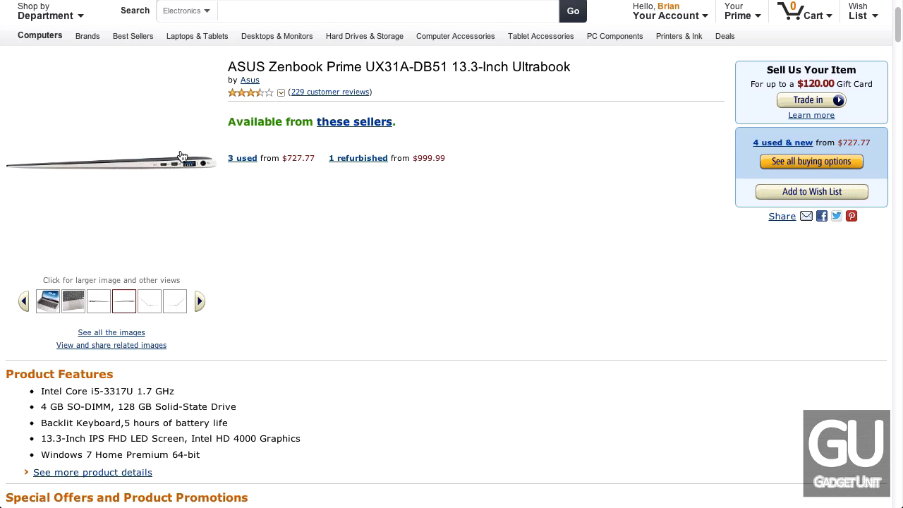
pyautogui.click(48, 301)
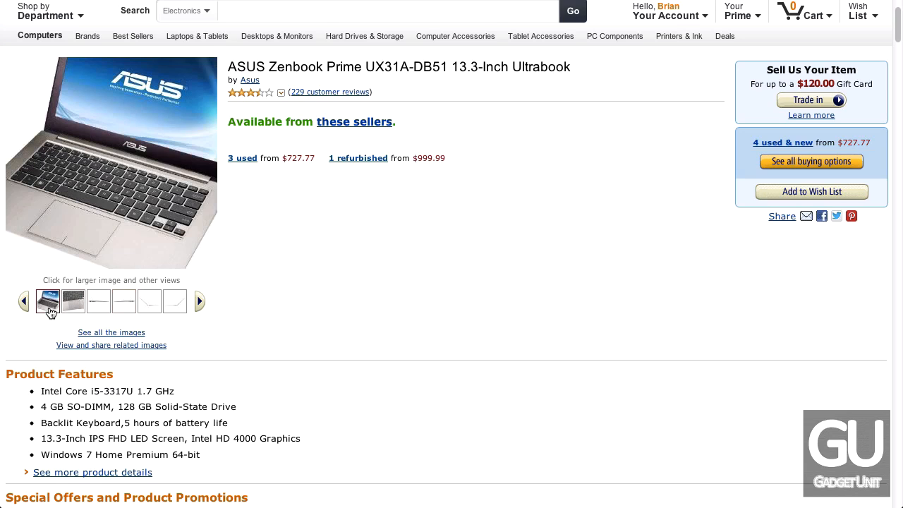
pyautogui.click(73, 301)
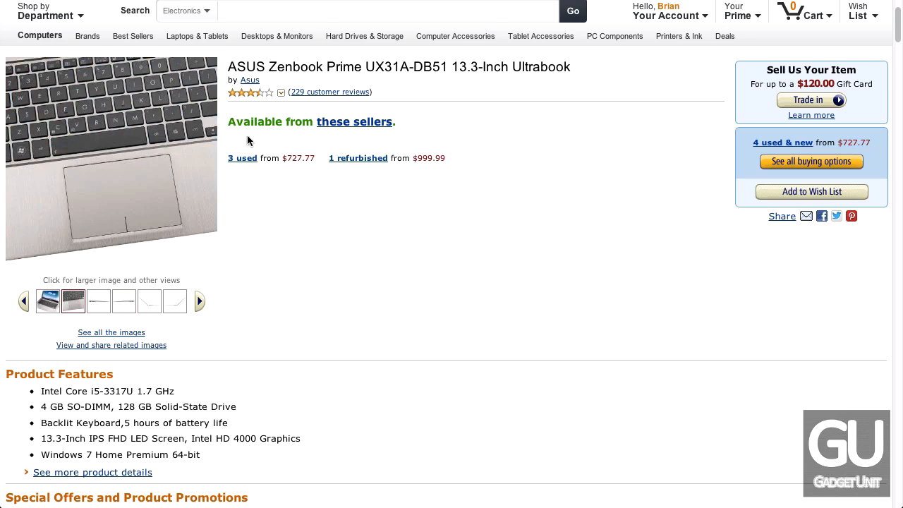
pyautogui.click(354, 122)
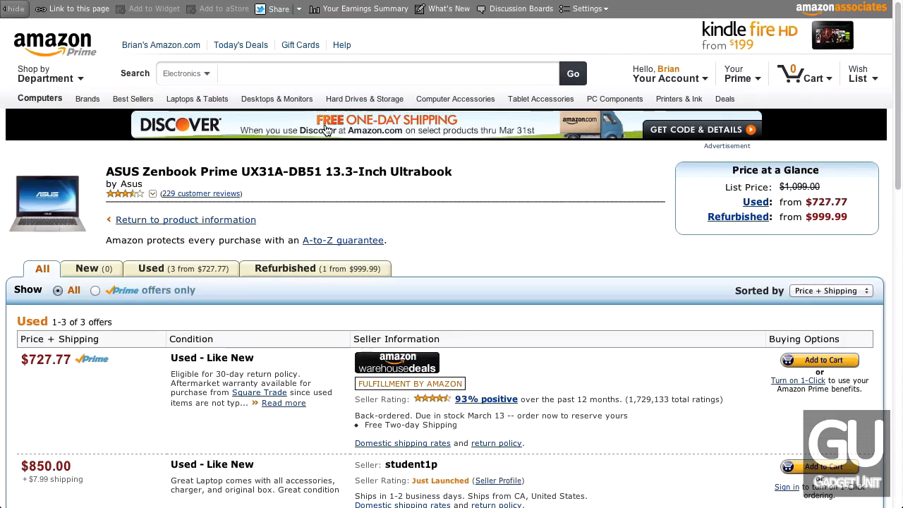
# Scroll through the used and refurbished UX31A-DB51 offers
pyautogui.scroll(-3)
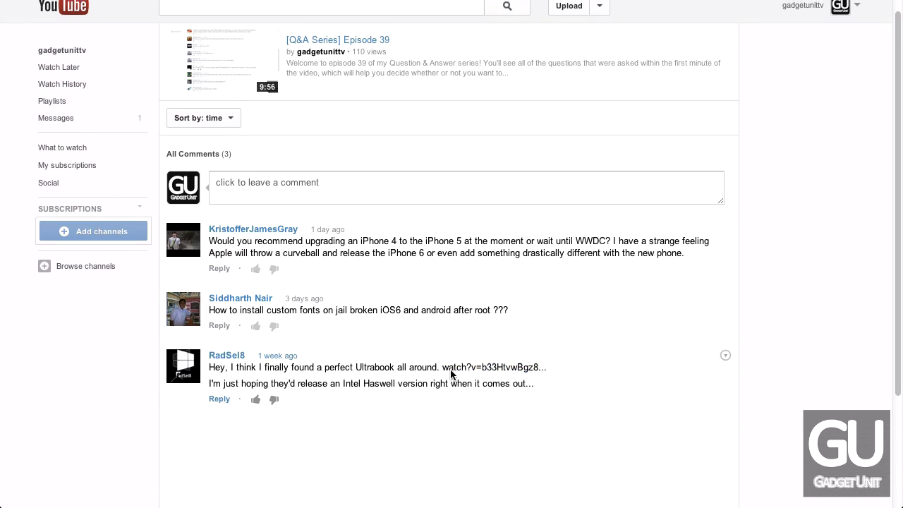
pyautogui.scroll(3)
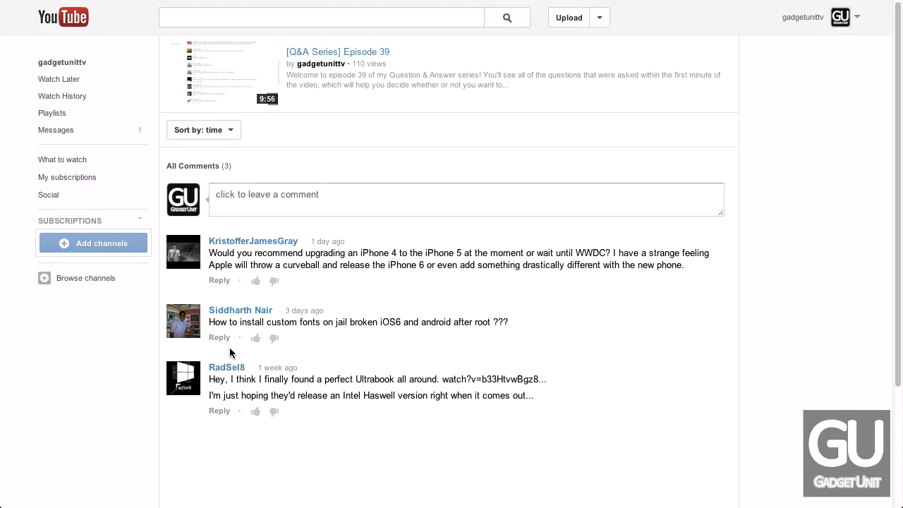
pyautogui.moveTo(223, 349)
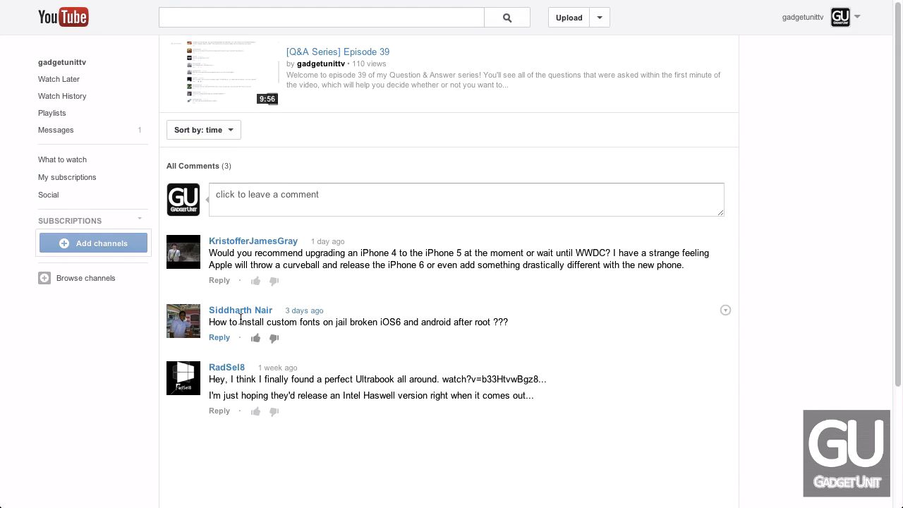
pyautogui.moveTo(367, 316)
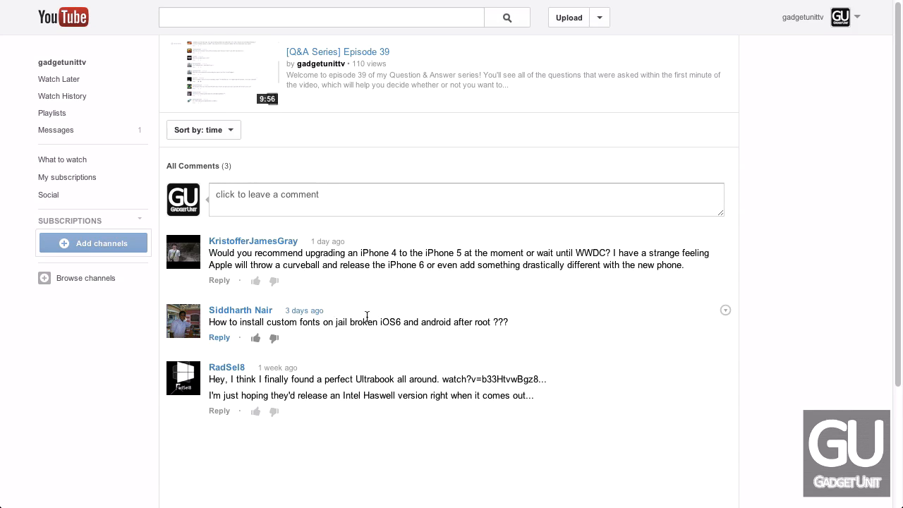
pyautogui.moveTo(440, 332)
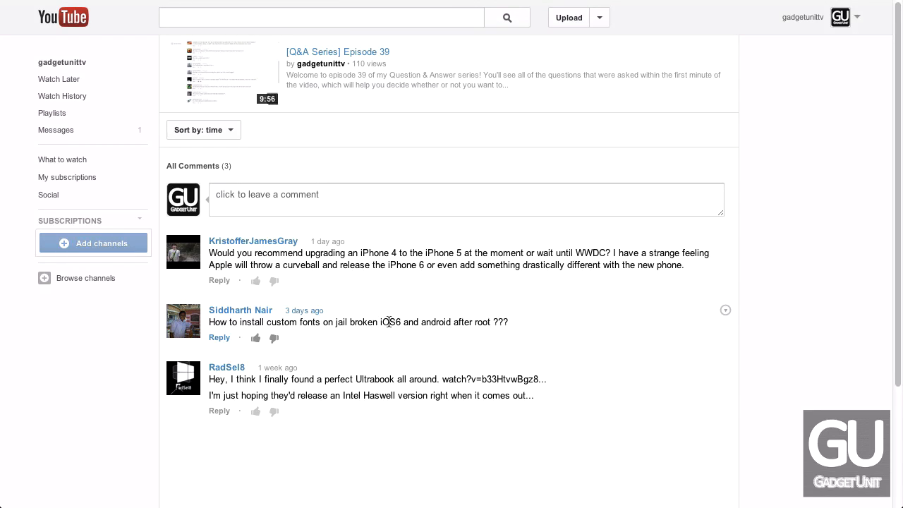
pyautogui.moveTo(261, 280)
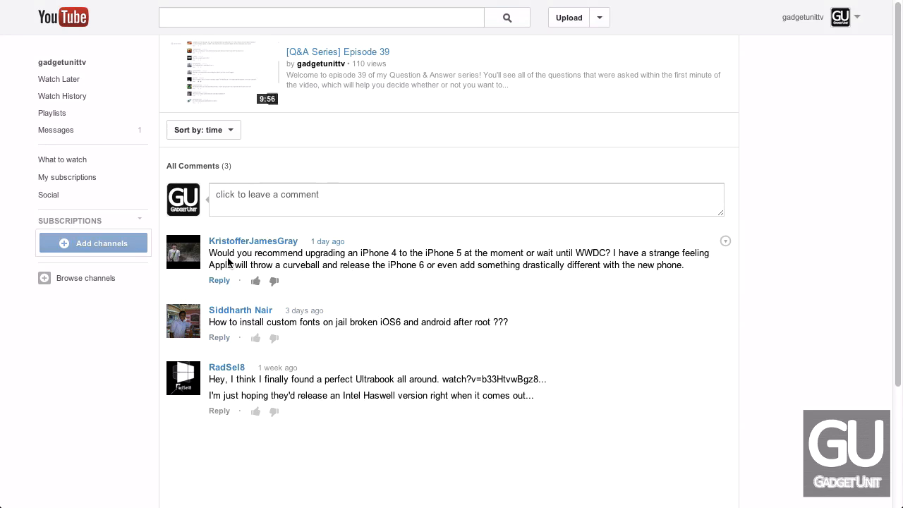
pyautogui.moveTo(413, 254)
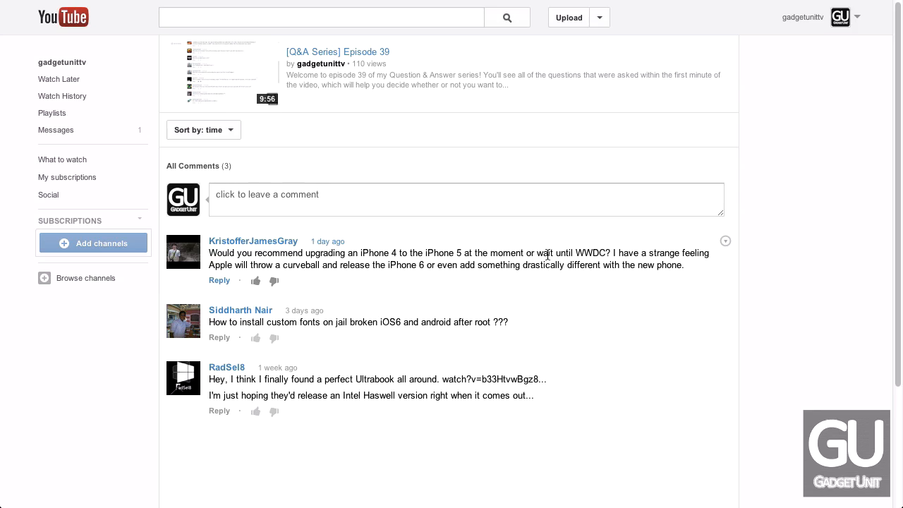
pyautogui.moveTo(625, 252)
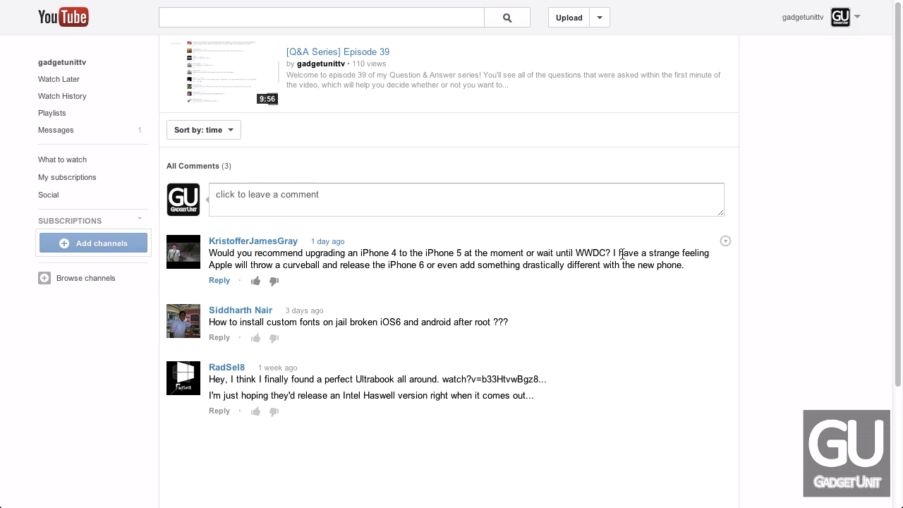
pyautogui.moveTo(312, 265)
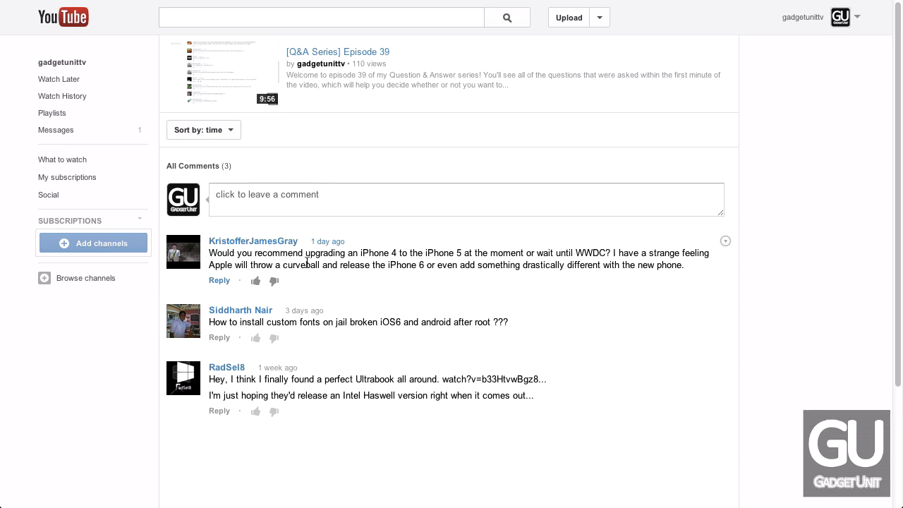
pyautogui.moveTo(464, 270)
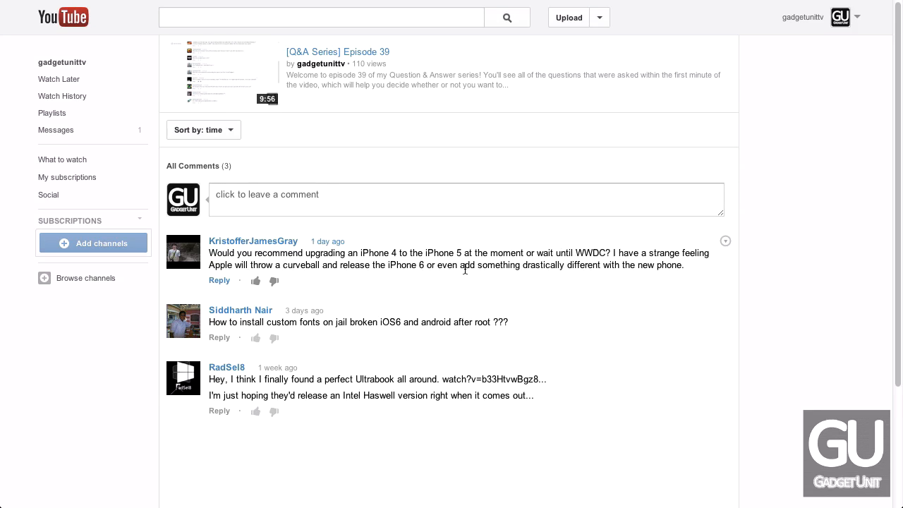
pyautogui.moveTo(641, 277)
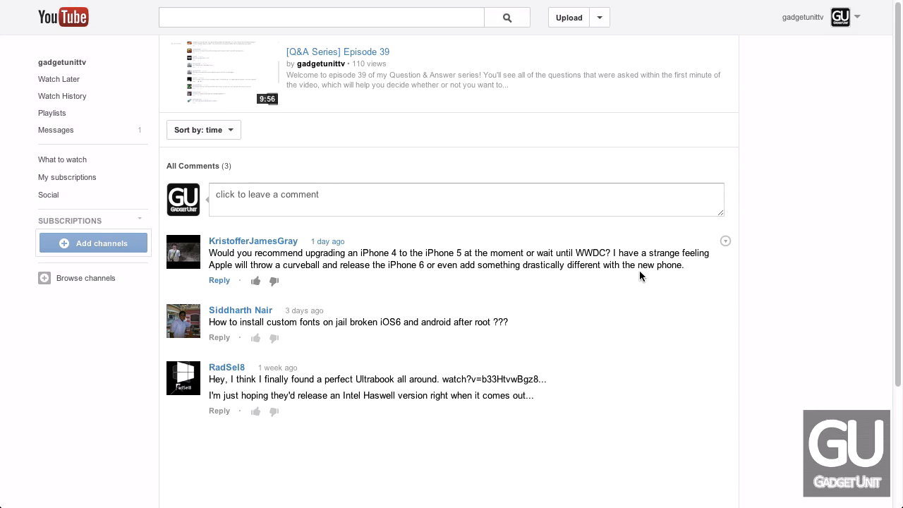
pyautogui.moveTo(514, 294)
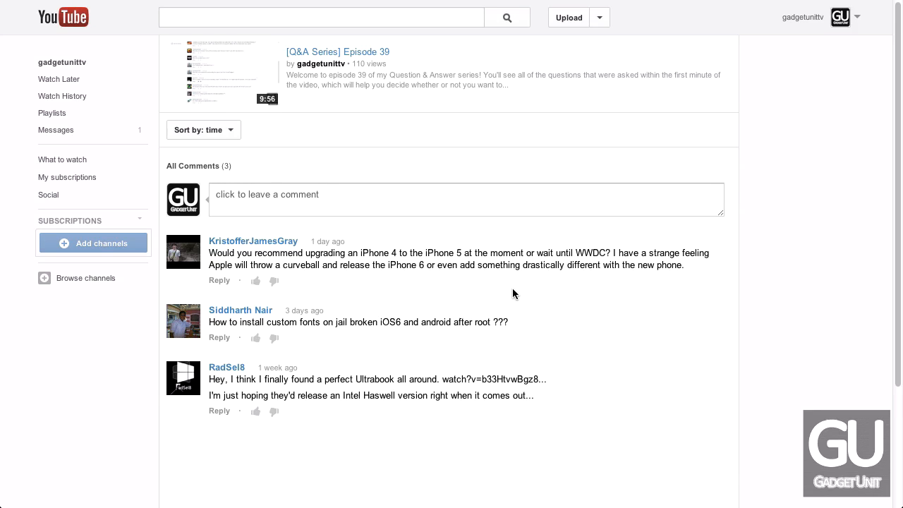
pyautogui.moveTo(471, 281)
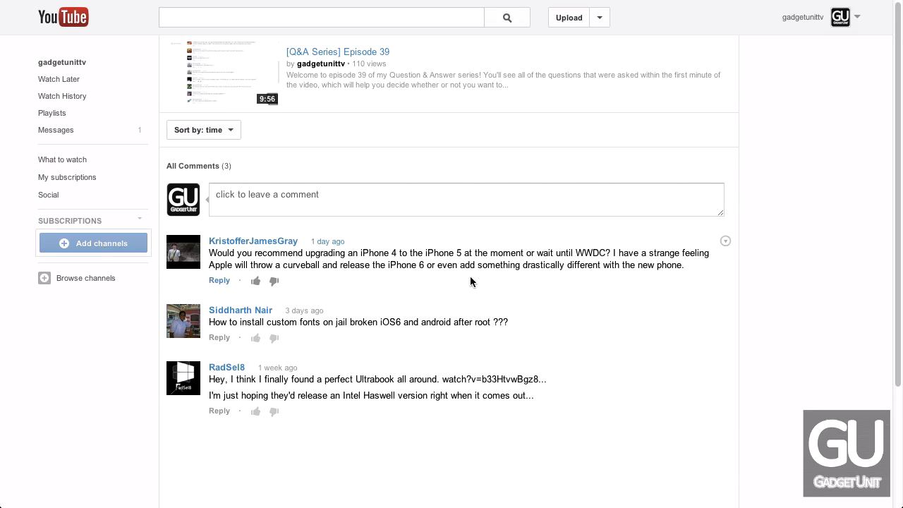